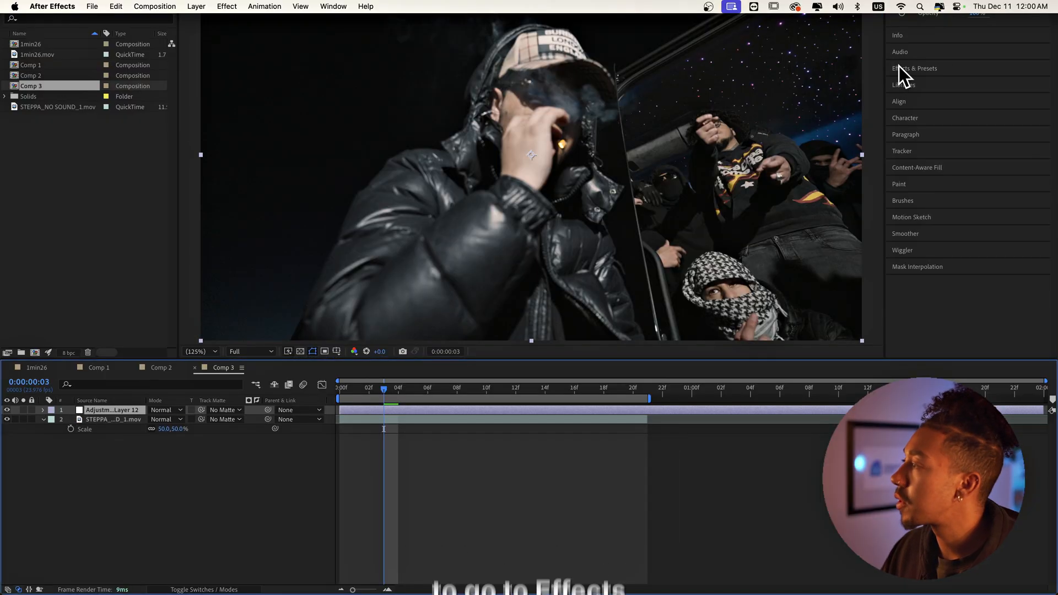
- Search the Effects & Presets panel for 'cc light' to find CC Light Rays
left_click(914, 67)
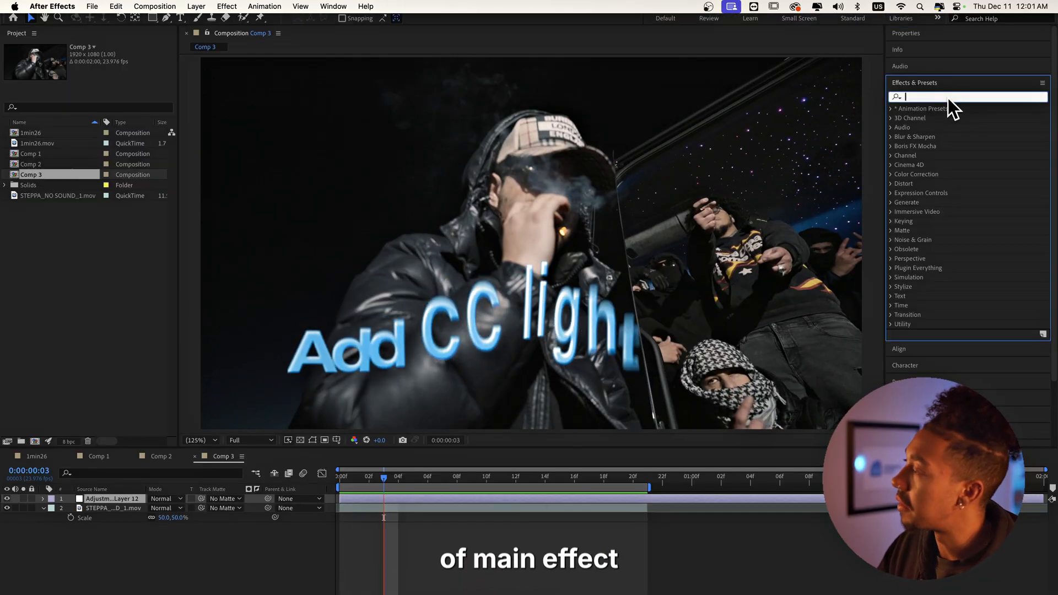
type("cc light")
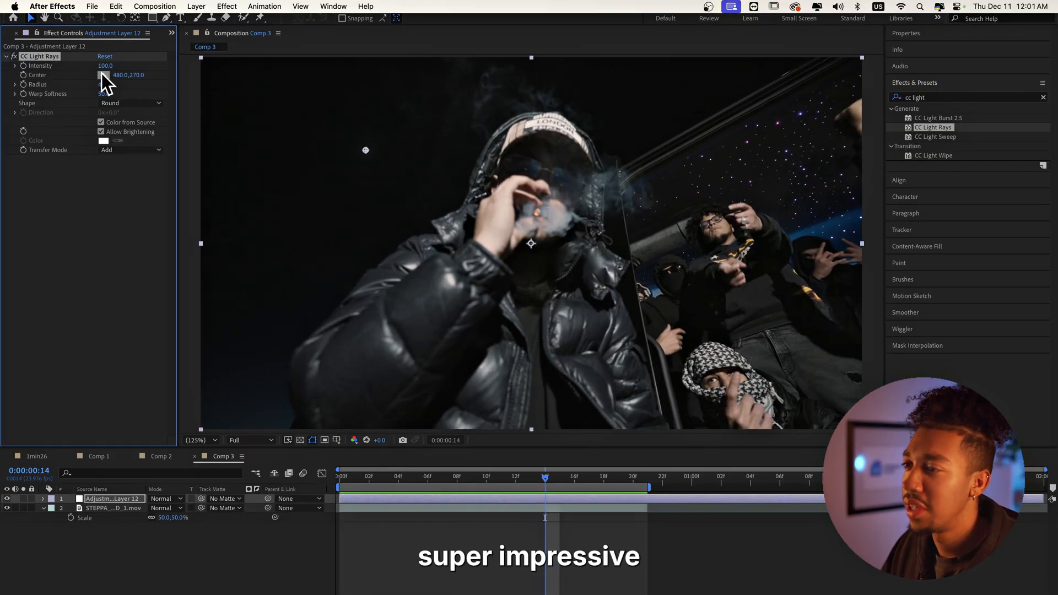
- Position the light-rays centre precisely on the lighter flame at frame 0
left_click_drag(365, 150, 551, 217)
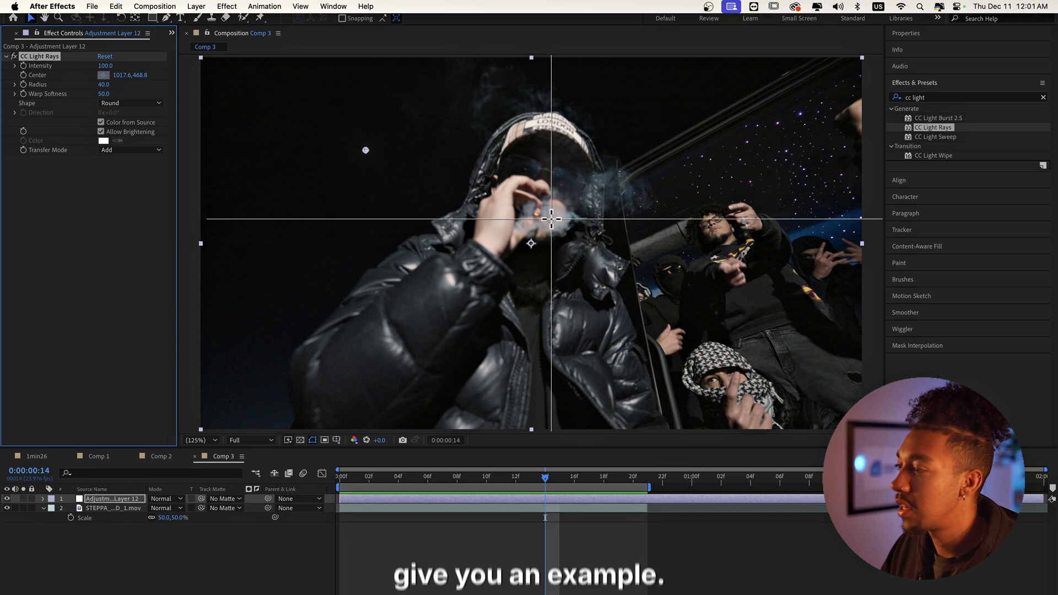
left_click_drag(552, 218, 535, 212)
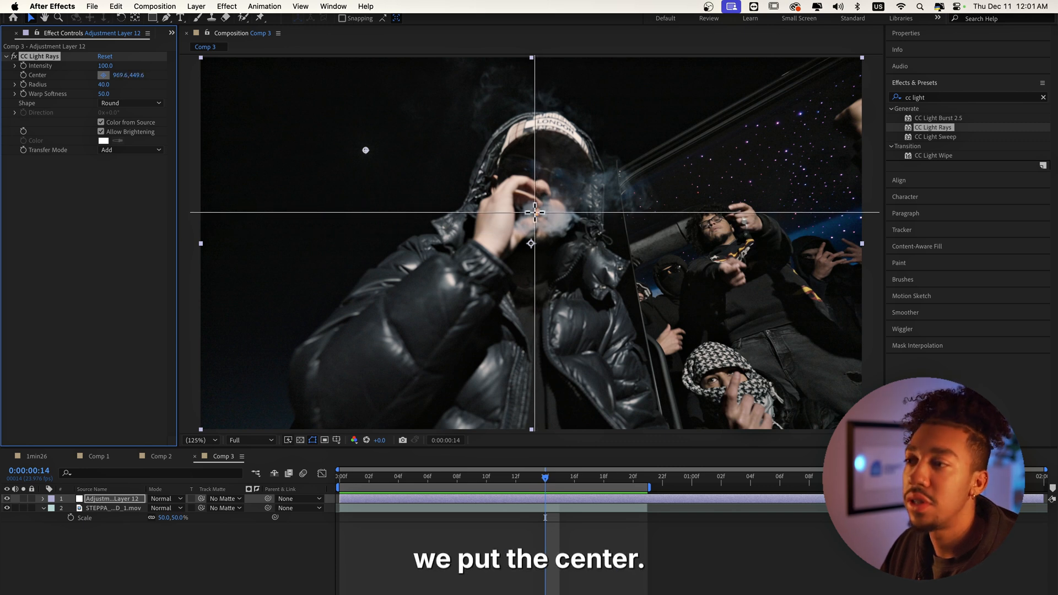
left_click_drag(533, 212, 550, 215)
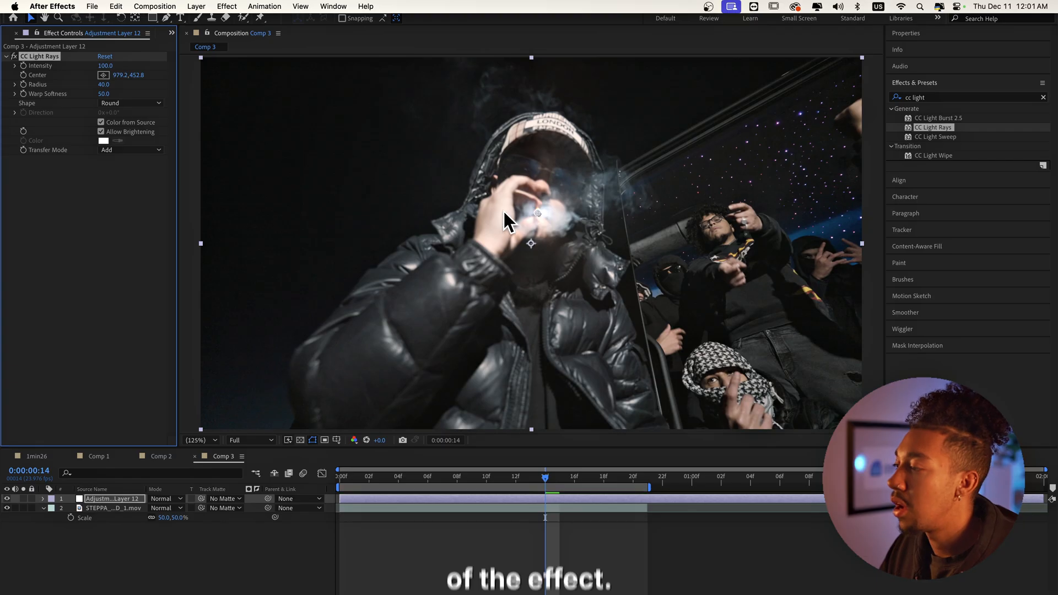
left_click_drag(106, 65, 119, 65)
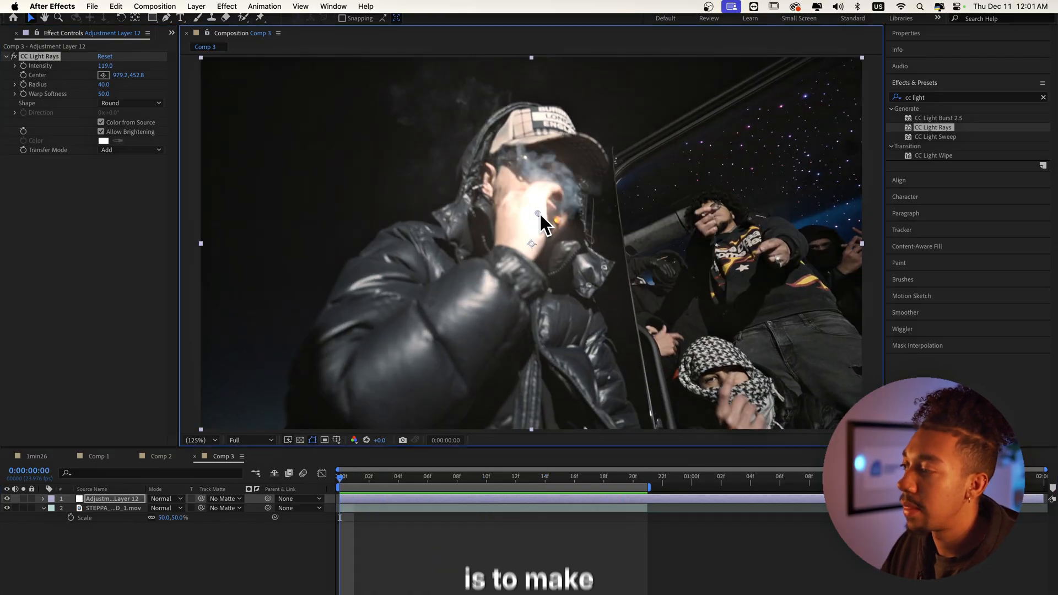
left_click_drag(536, 216, 559, 229)
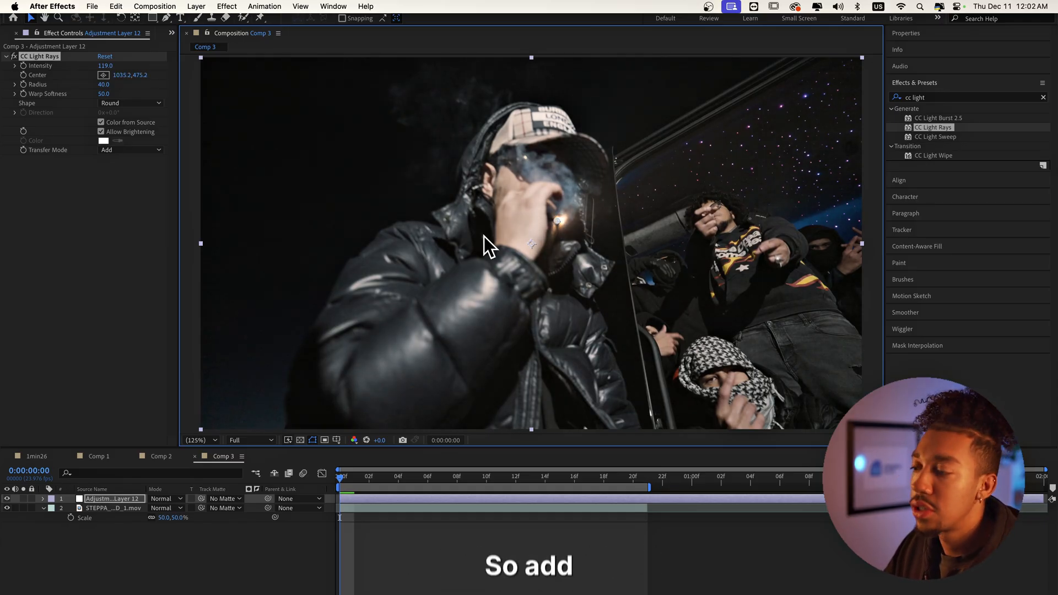
mouse_move(718, 226)
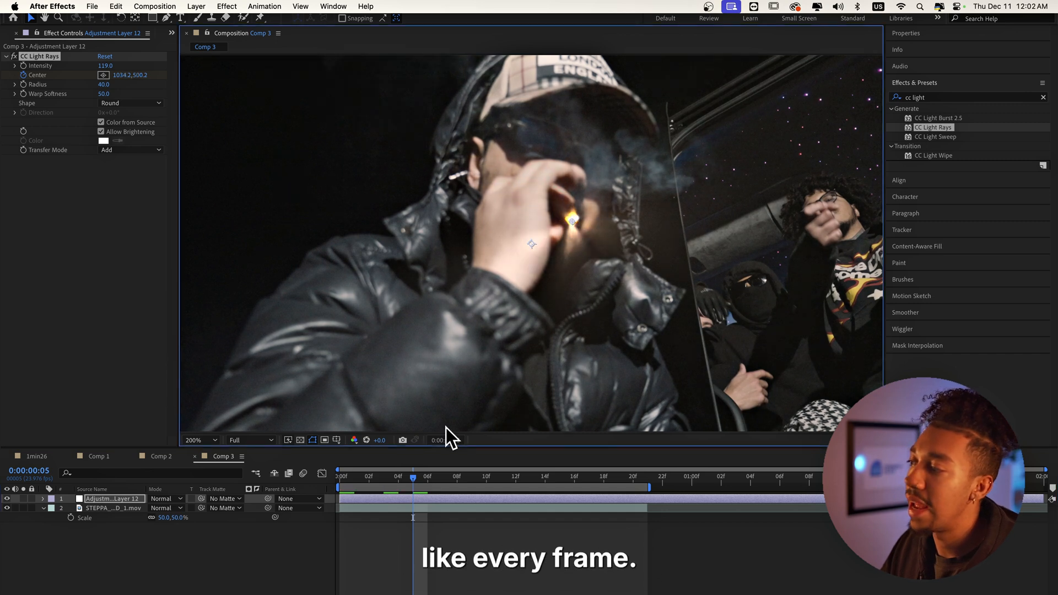
- Step to later frames so the keyframed rays centre follows the flame
left_click(457, 476)
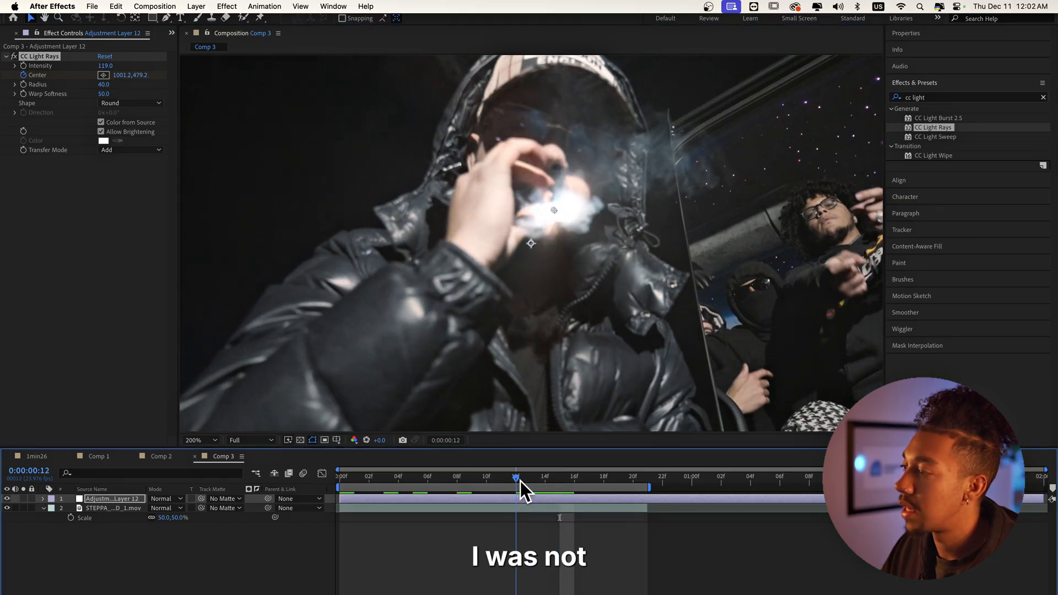
left_click_drag(516, 475, 486, 476)
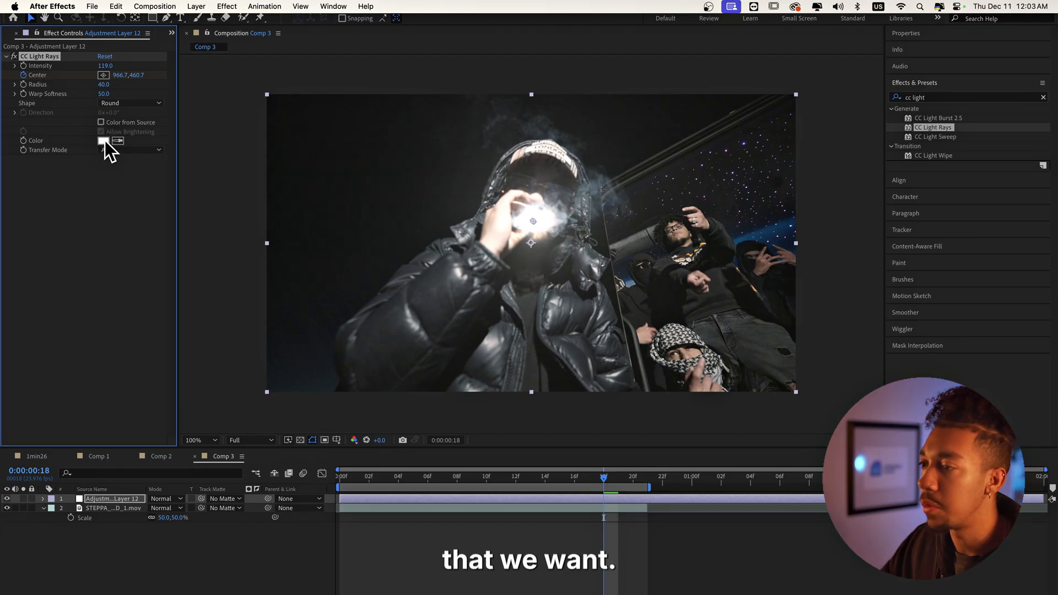
- Set the CC Light Rays colour to yellow (FFDE00)
left_click(102, 140)
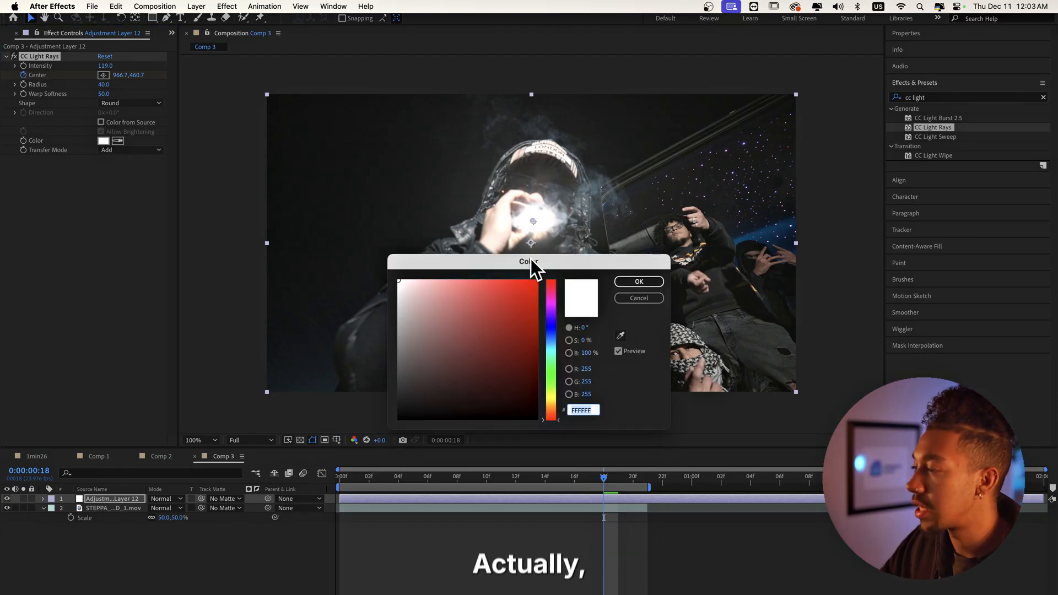
left_click_drag(530, 262, 328, 319)
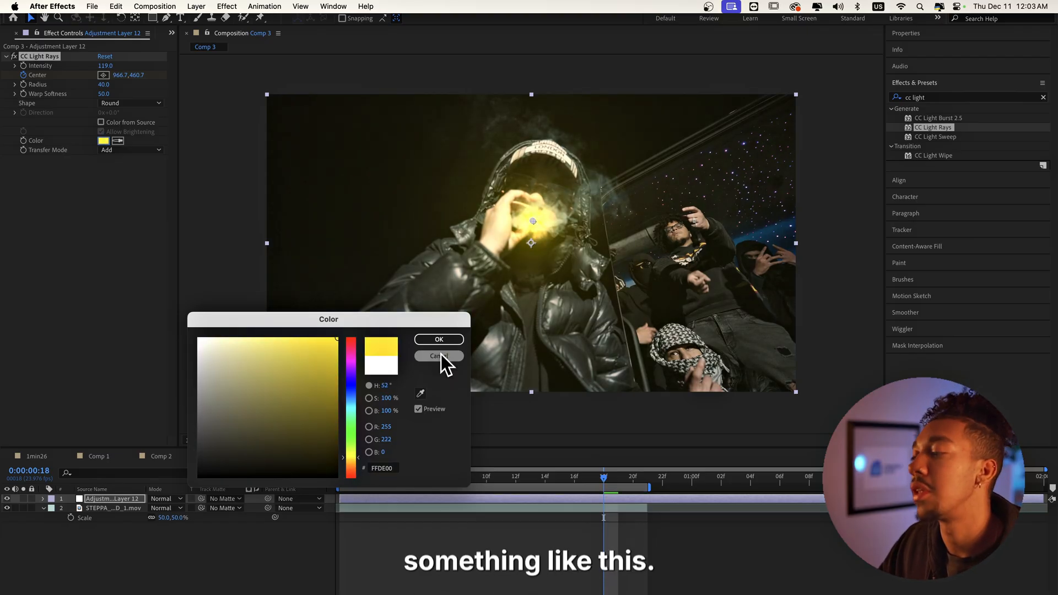
left_click(437, 356)
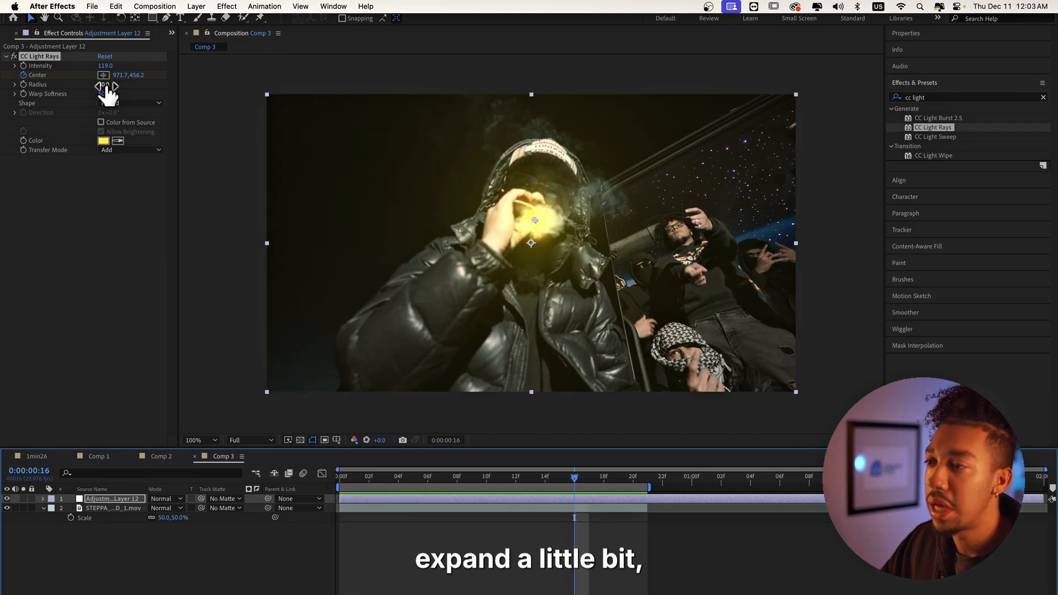
- Enlarge the rays radius to about 210 and change their colour to orange (FF9100)
left_click_drag(103, 84, 132, 83)
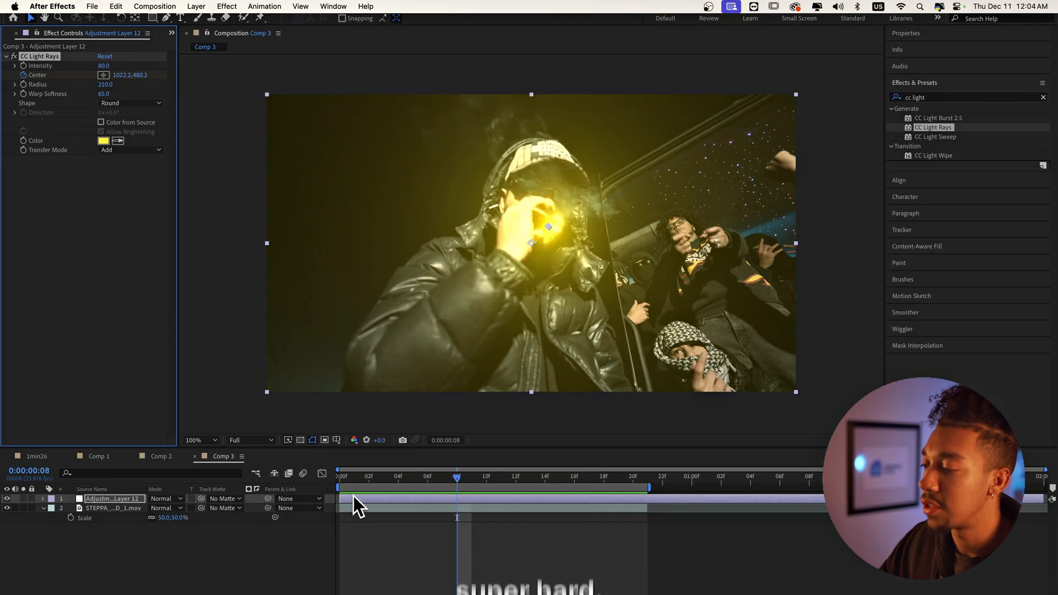
left_click(103, 140)
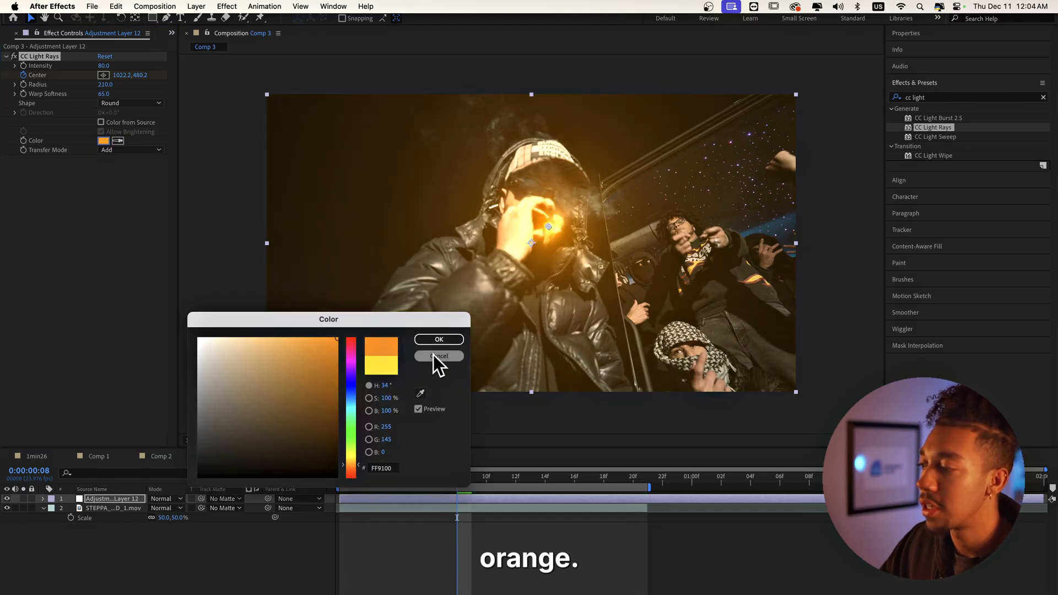
left_click(439, 356)
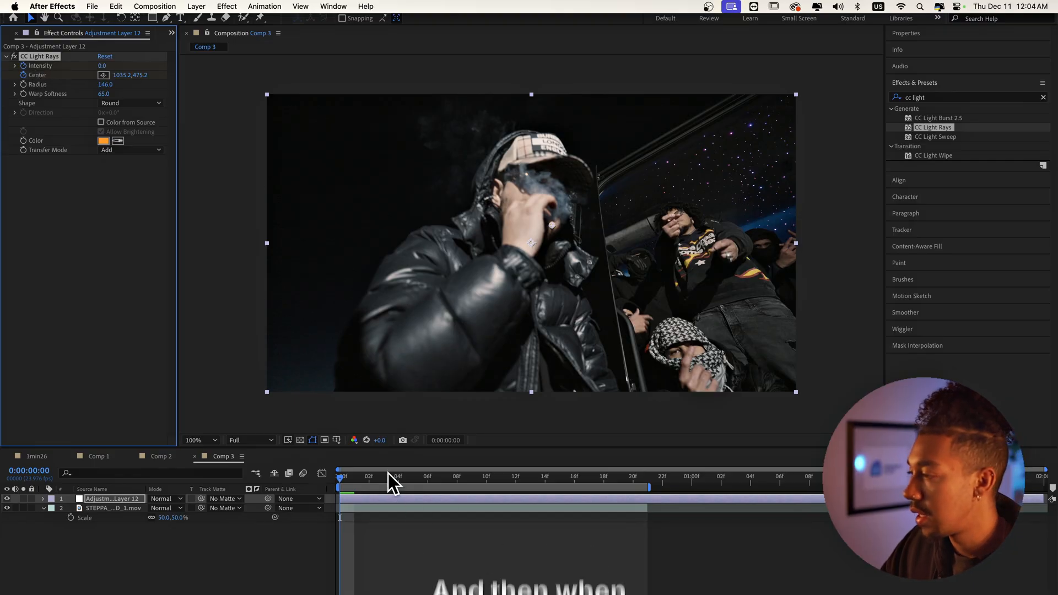
- Move to a later frame and raise the keyframed Intensity to about 124
left_click_drag(341, 476, 632, 476)
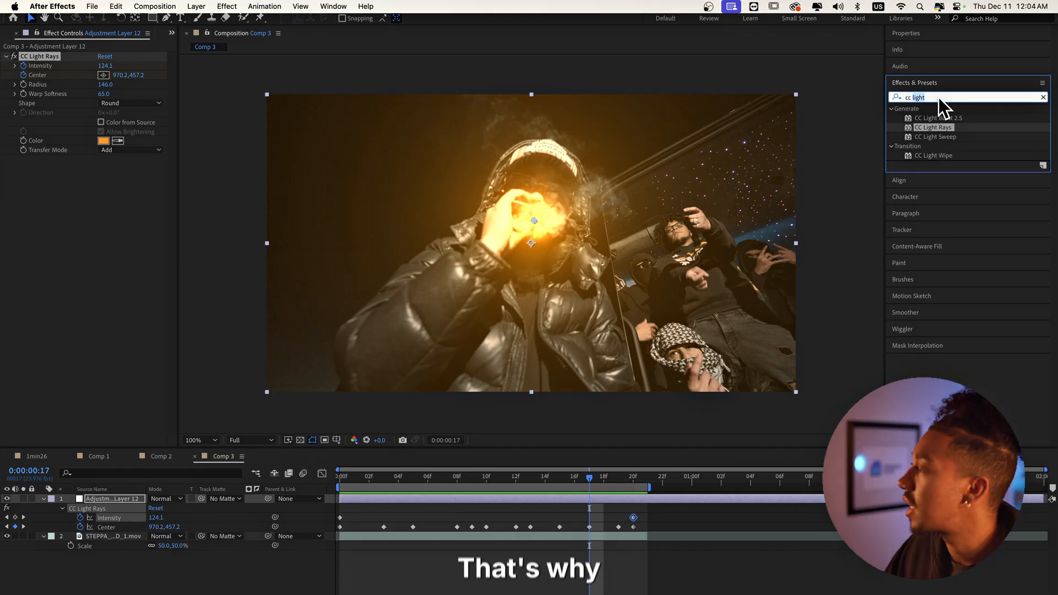
- Add a monochrome 20% Noise effect to the adjustment layer
type("noise")
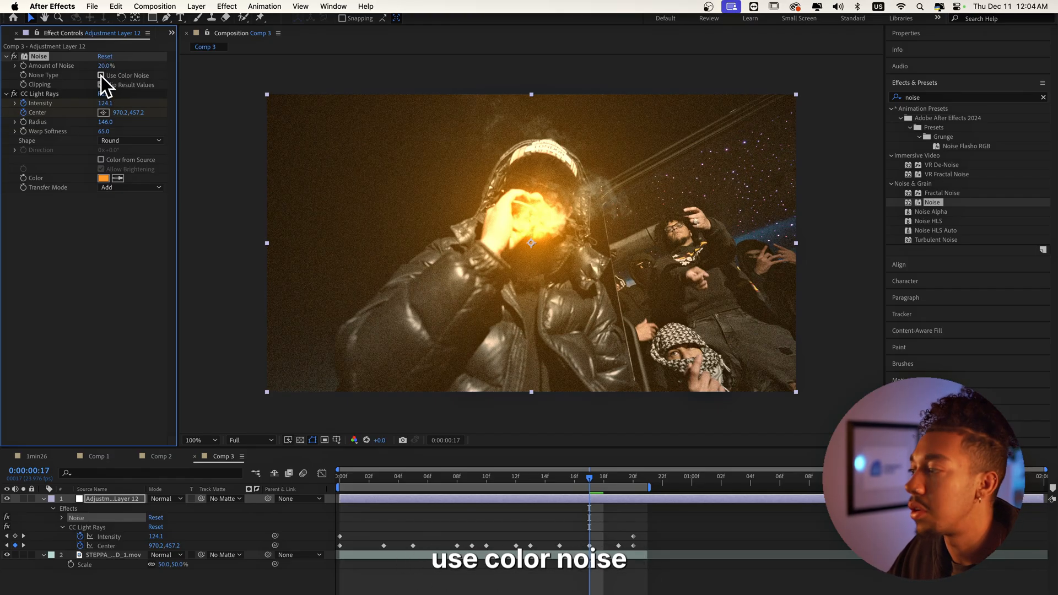
left_click(100, 85)
type("curves")
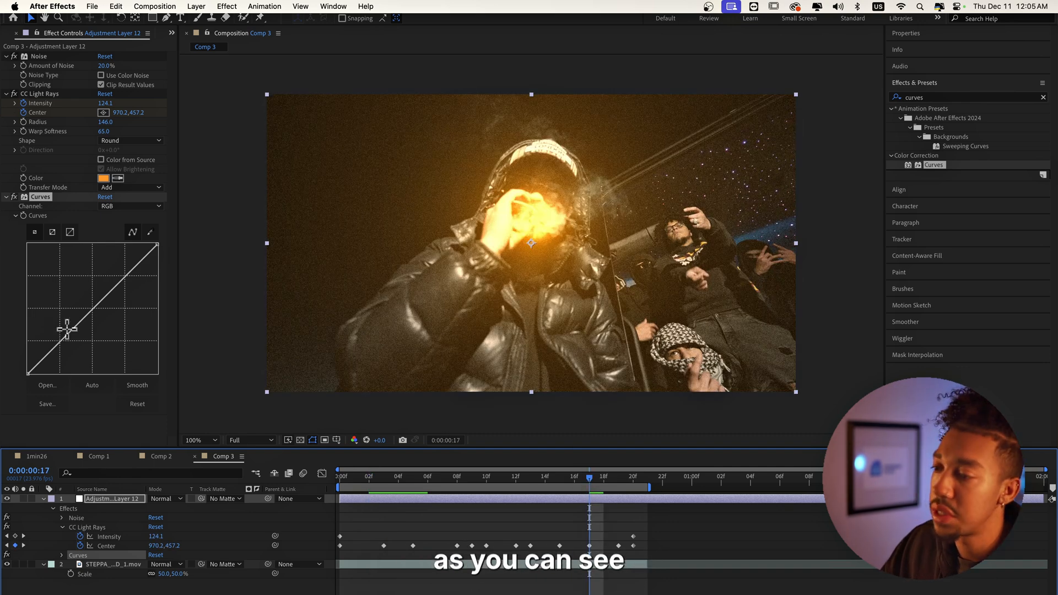
- Shape the RGB Curves into a contrasty S-curve with darker shadows
left_click_drag(64, 329, 98, 320)
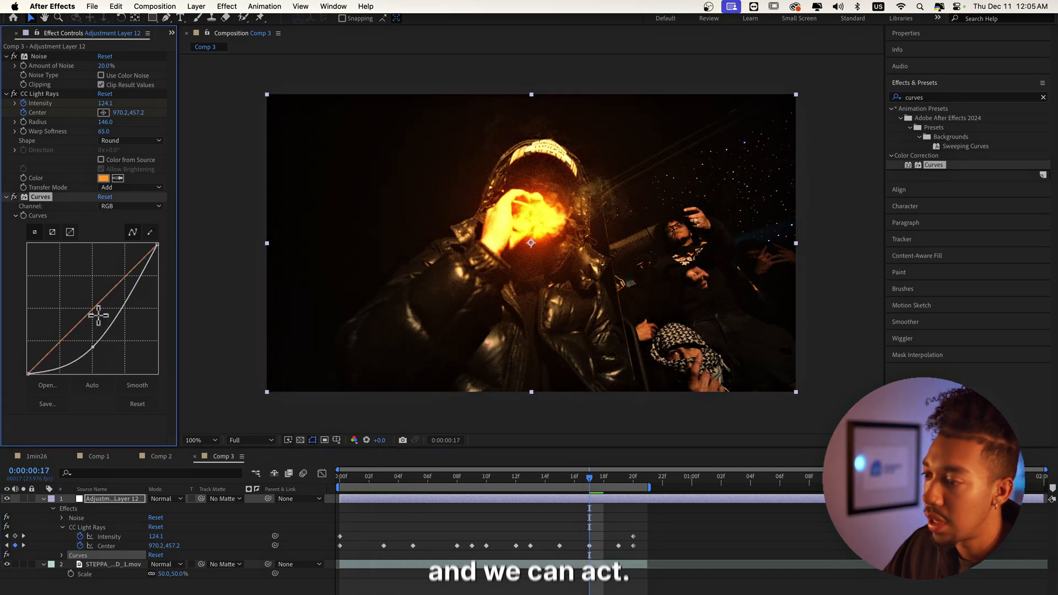
left_click_drag(98, 314, 114, 280)
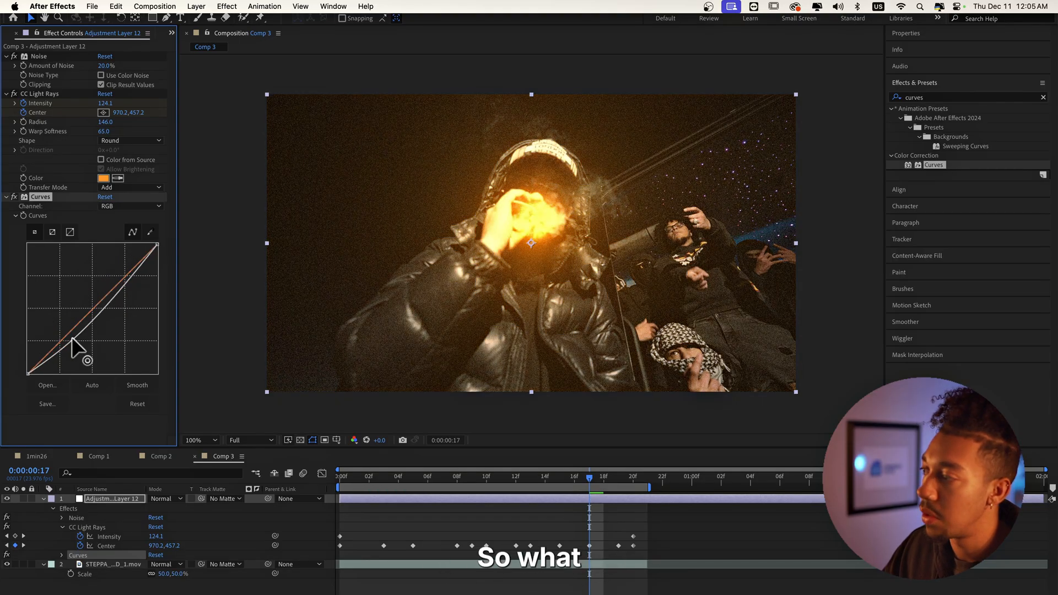
left_click_drag(88, 351, 128, 300)
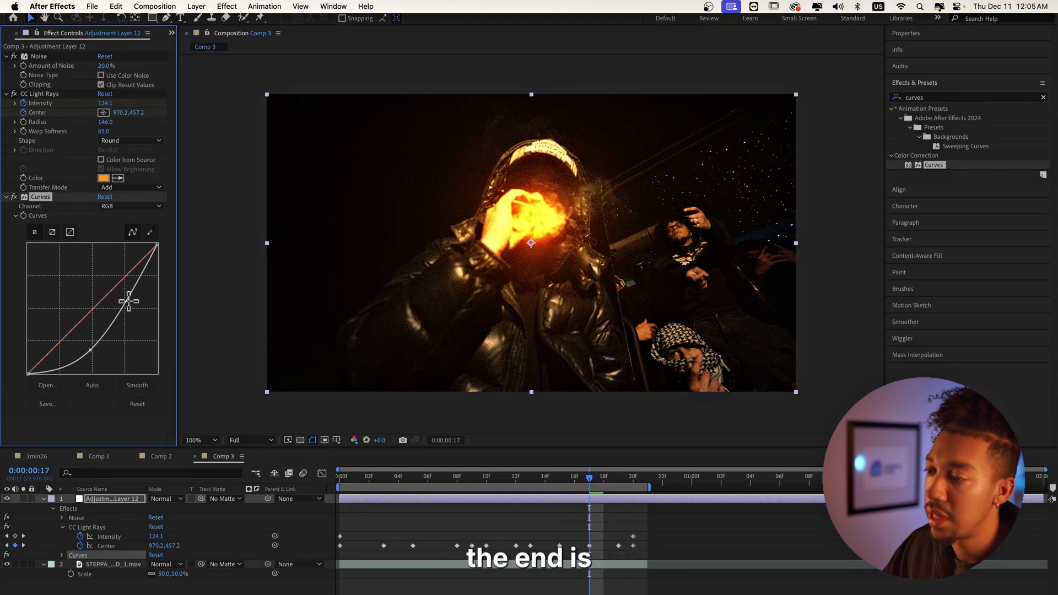
left_click_drag(130, 300, 122, 308)
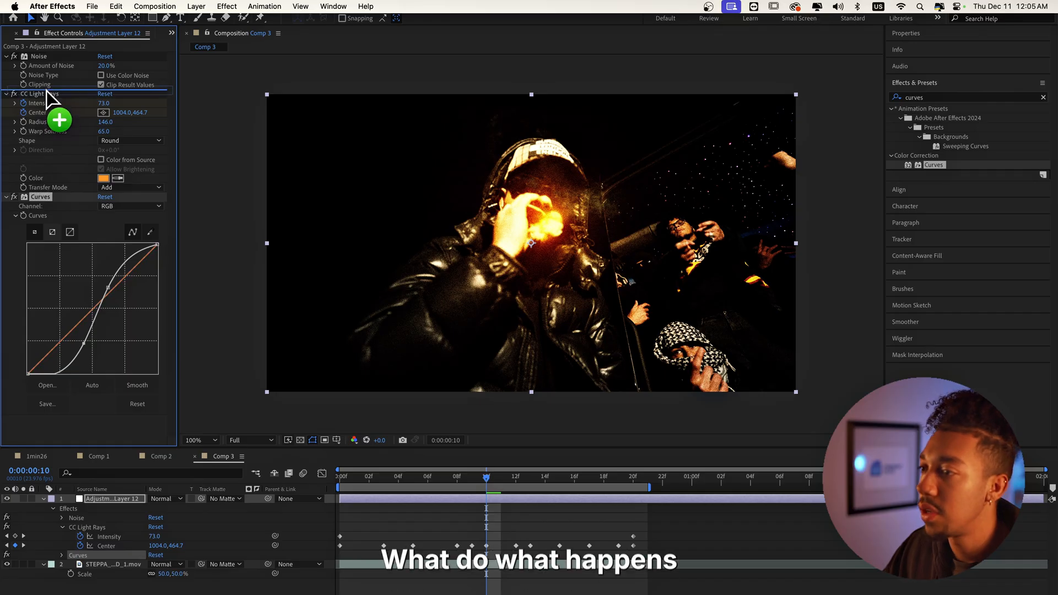
left_click(341, 476)
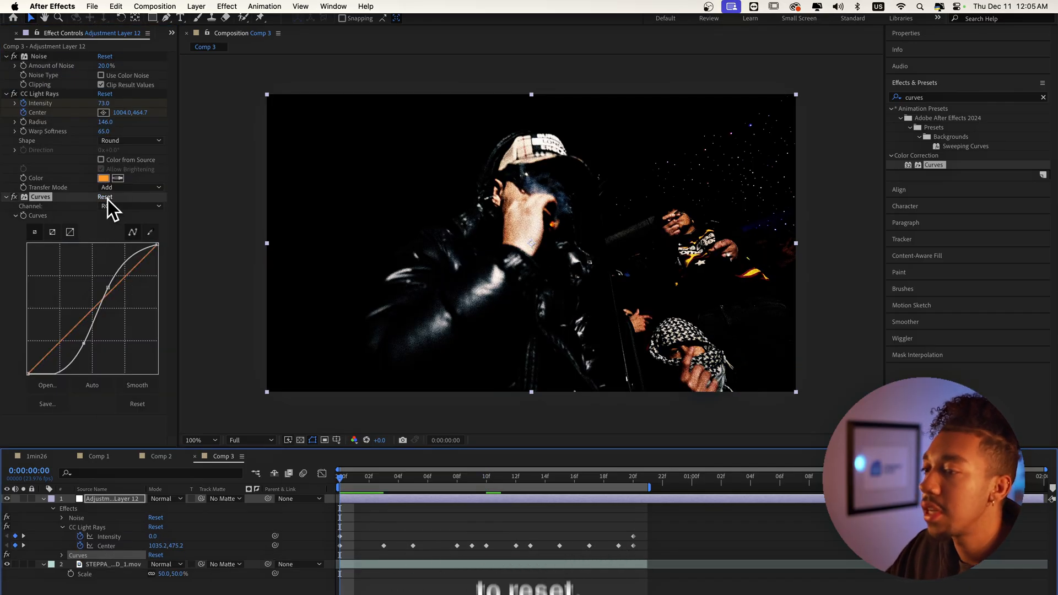
- Reset Curves, keyframe it flat at frame 0, then a steep S-curve at frame 20
left_click(104, 92)
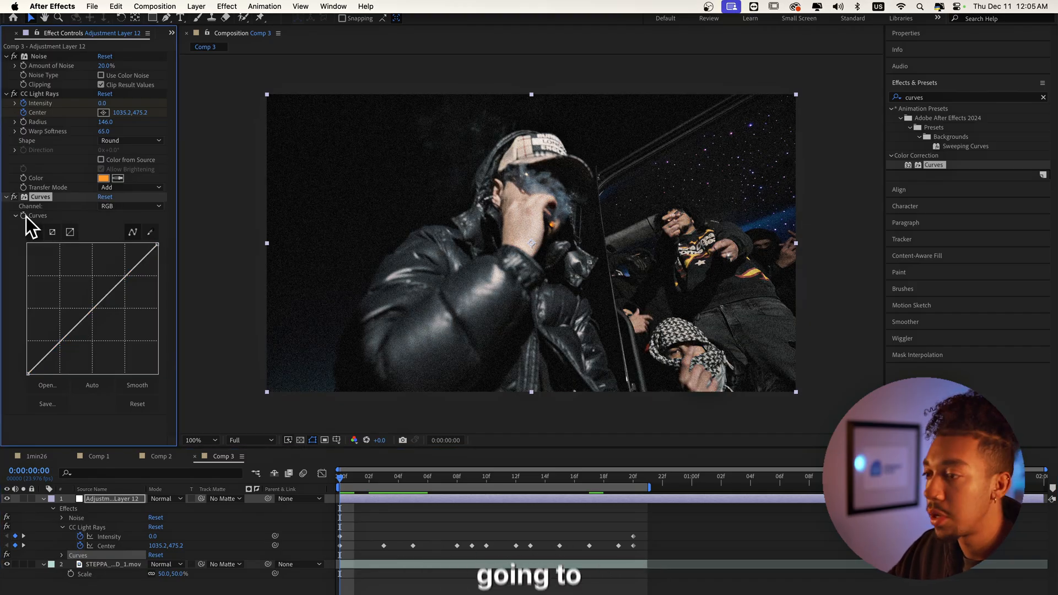
mouse_move(192, 422)
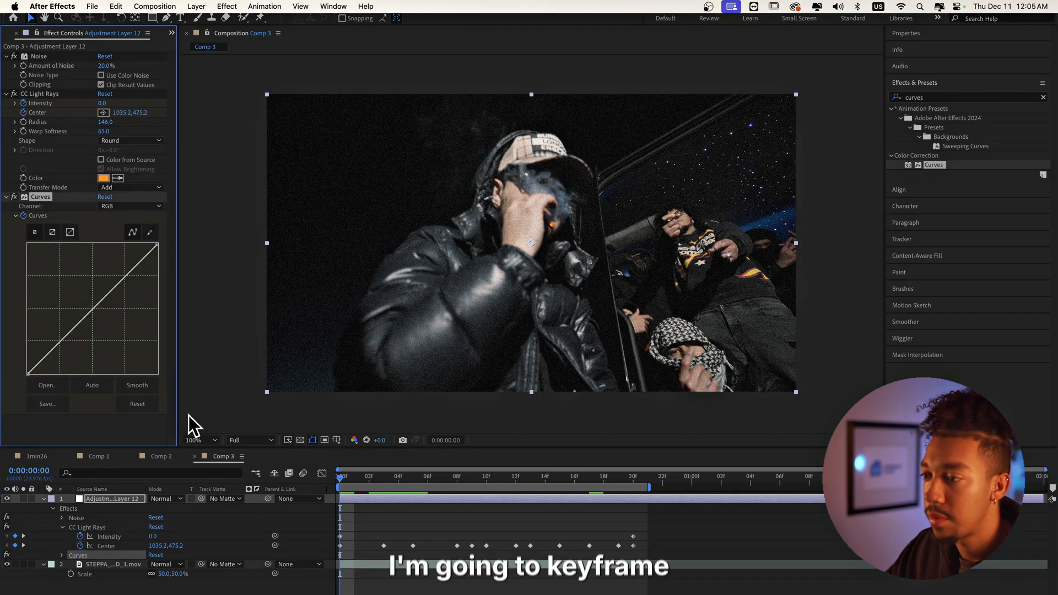
left_click(573, 480)
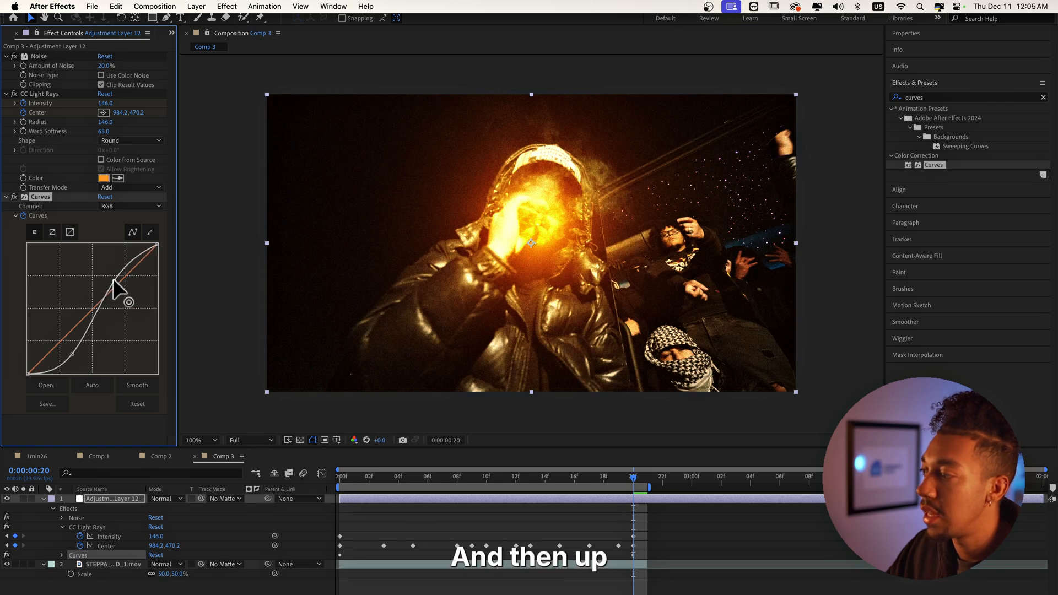
left_click_drag(114, 300, 112, 290)
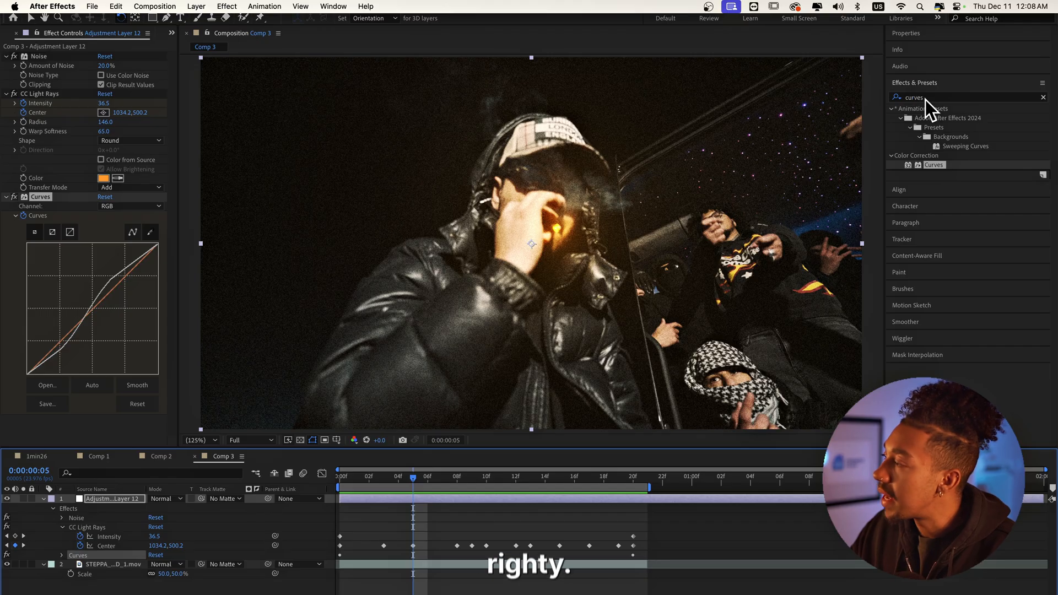
- Add an Exposure effect to Adjustment Layer 12, testing a brighter value before leaving it at 0
type("expos")
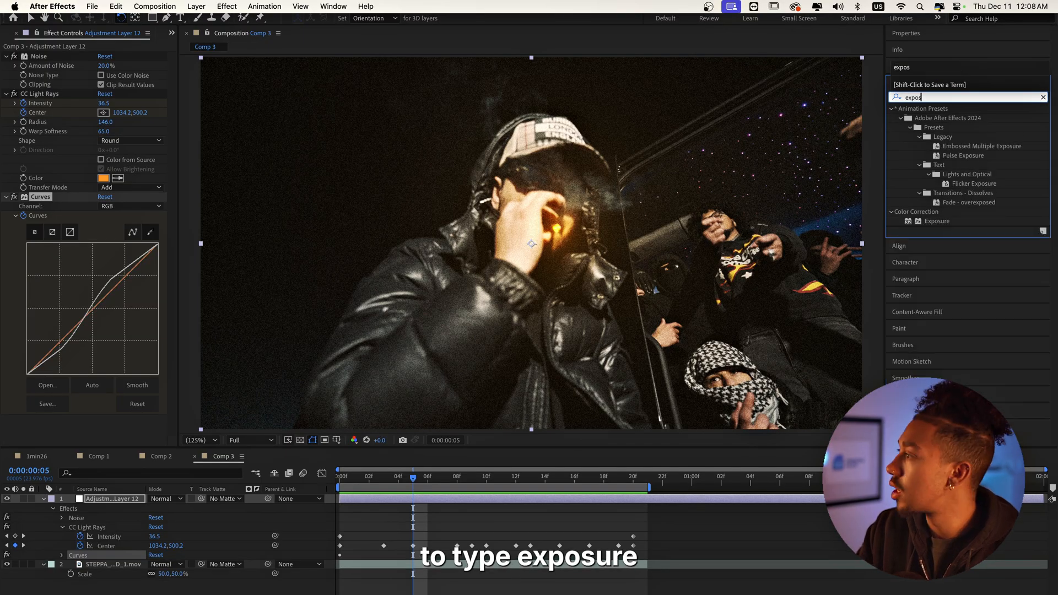
left_click_drag(936, 221, 851, 227)
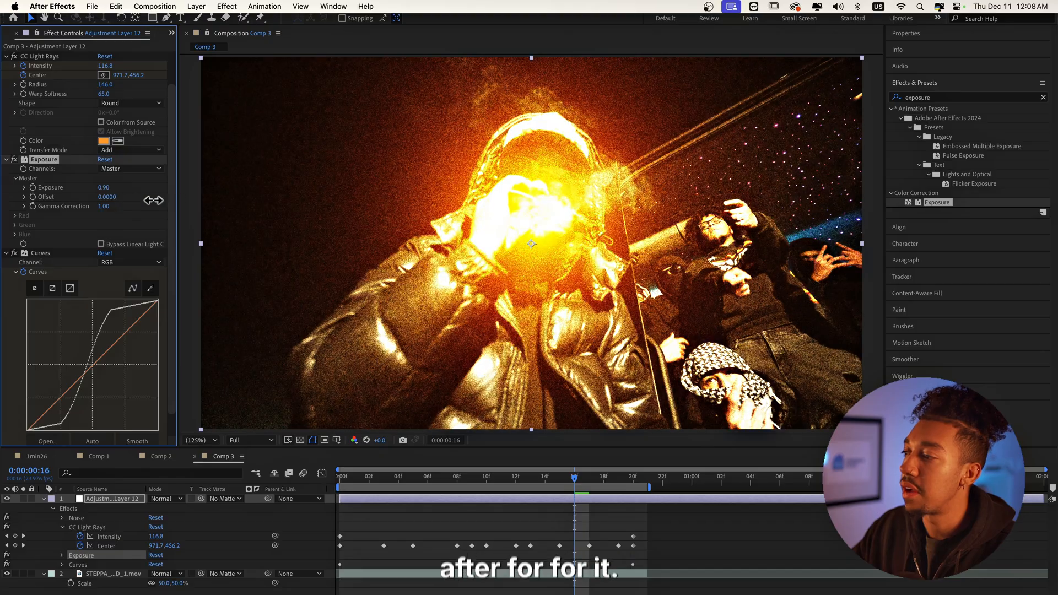
left_click_drag(105, 187, 101, 197)
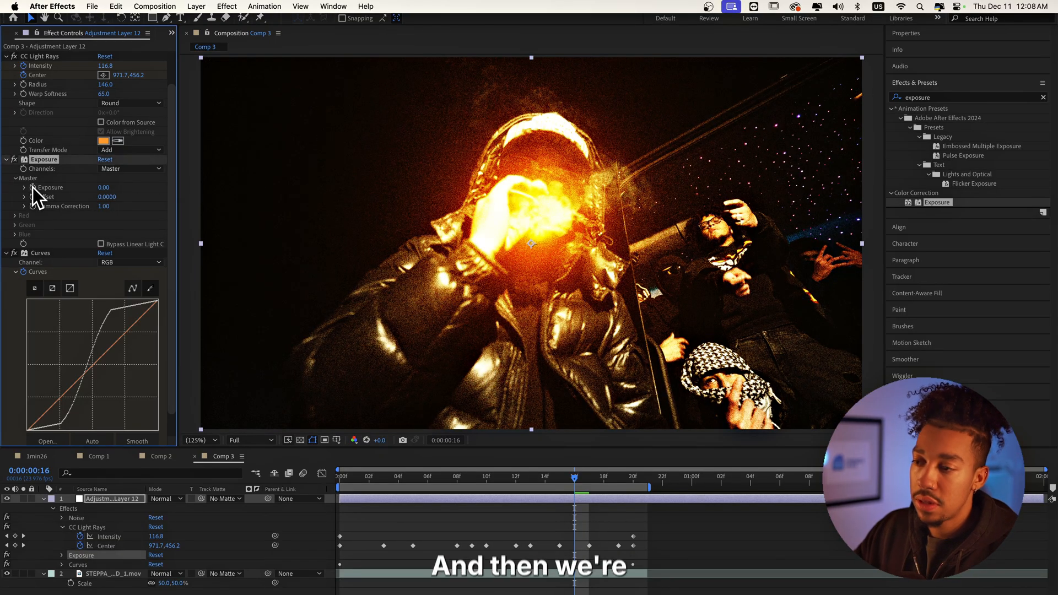
- Add a wiggle() expression on the Exposure value with frequency 12
left_click(63, 554)
type("wiggle(12,)")
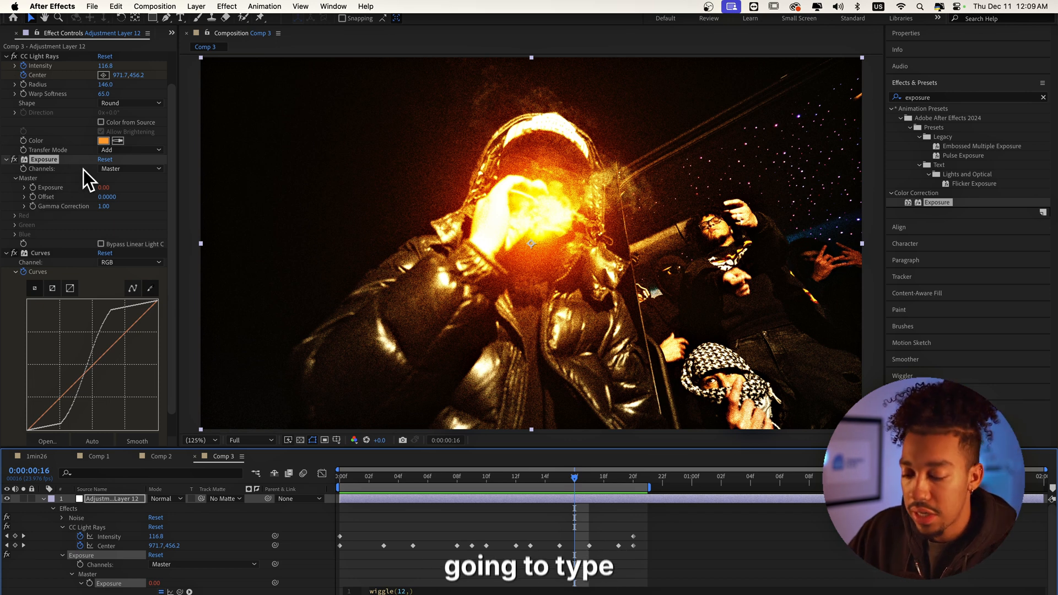
mouse_move(165, 223)
type("lumetr")
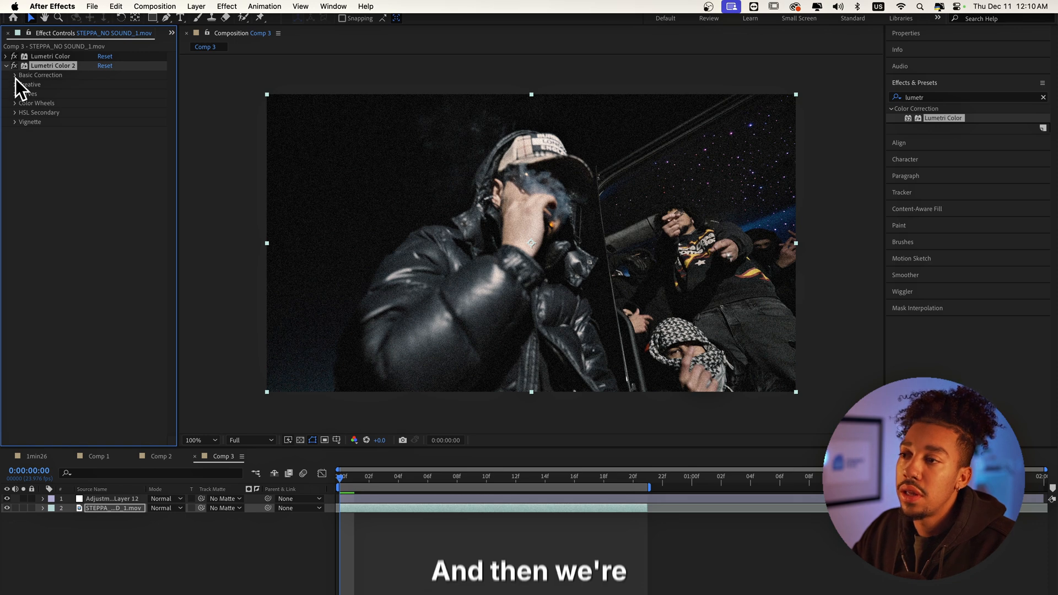
- Keyframe Lumetri Saturation from 100 down to about 10.5 by frame 17
left_click(16, 75)
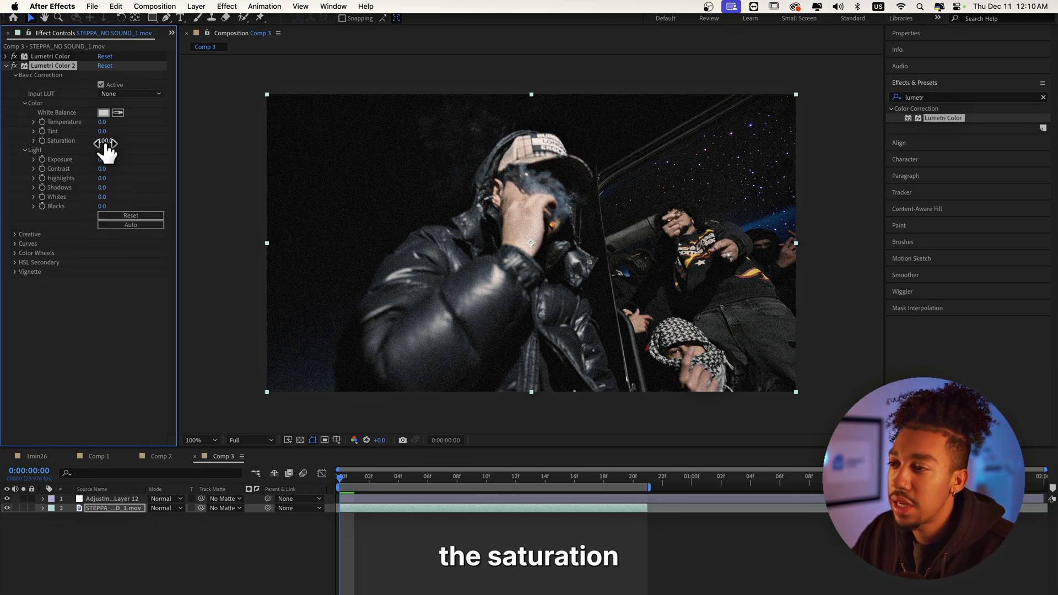
left_click_drag(105, 140, 108, 140)
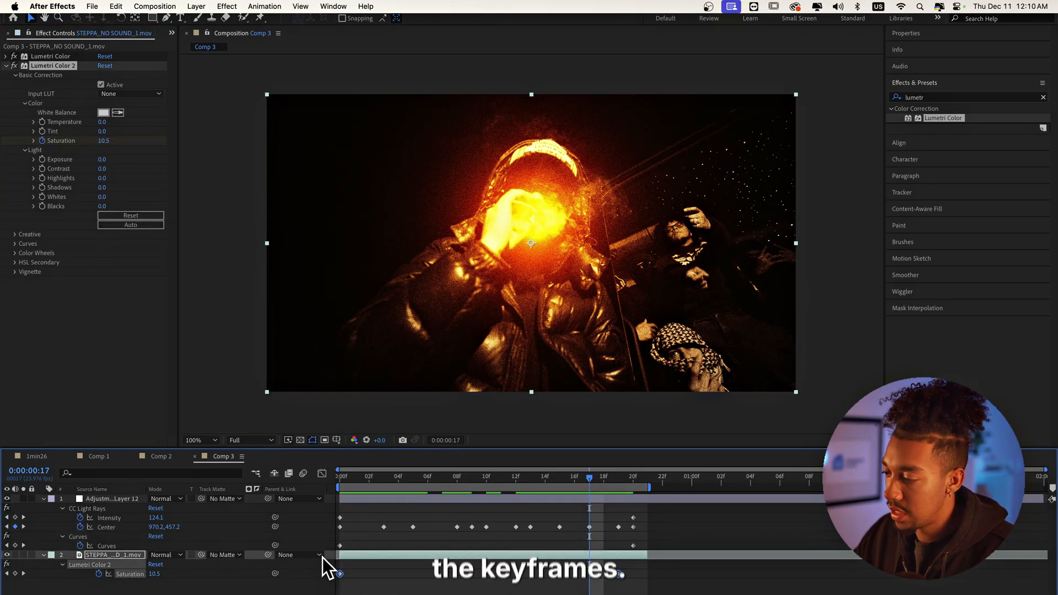
left_click(353, 440)
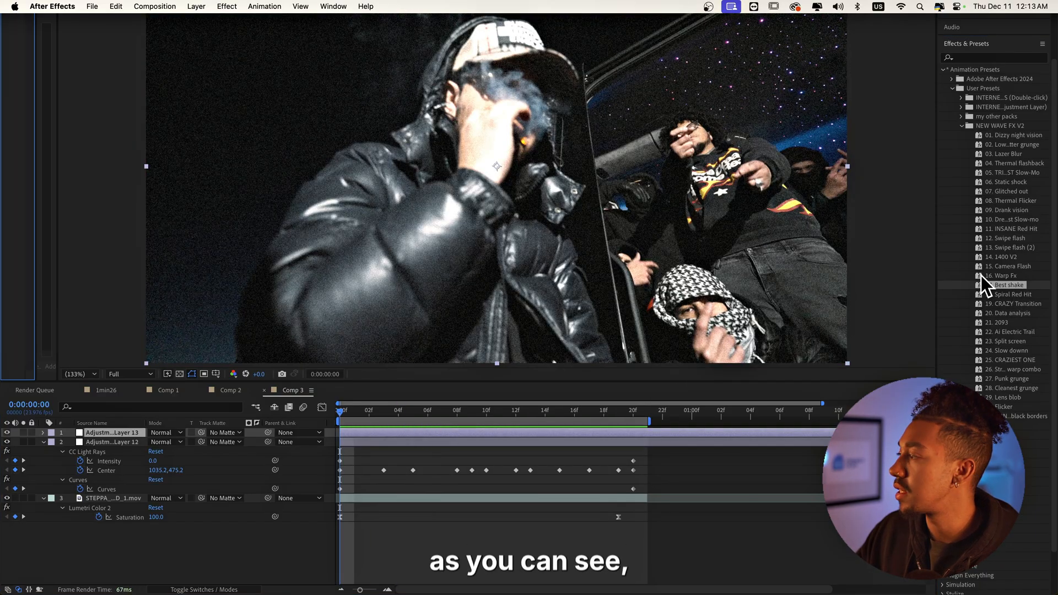
- Apply the 'Best shake' preset from NEW WAVE FX V2 to the new adjustment layer
double_click(1010, 285)
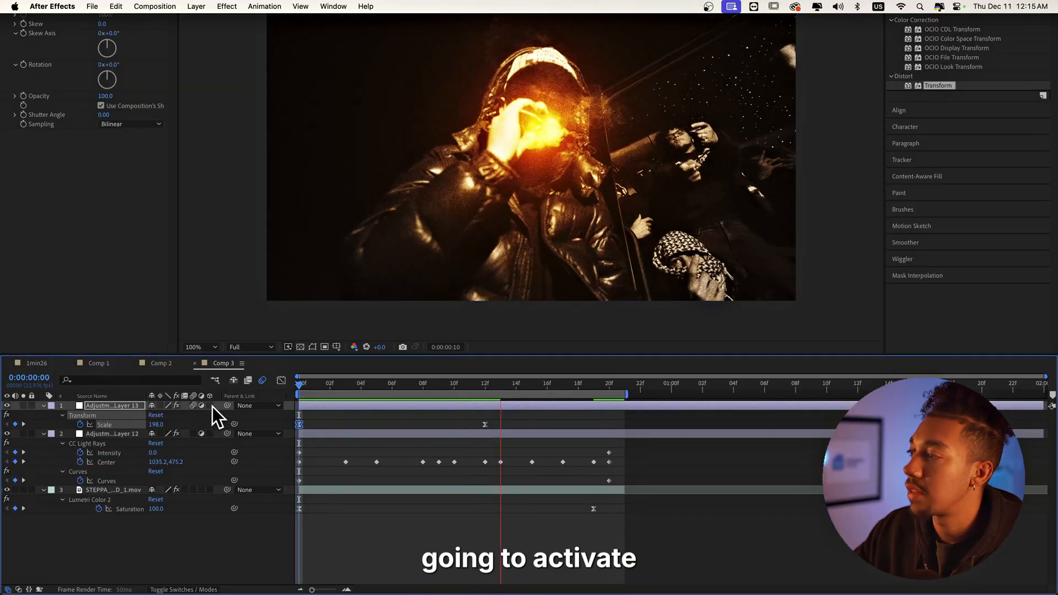
- Adjust the viewer magnification to check the 198-to-100 scale zoom-out
left_click(197, 347)
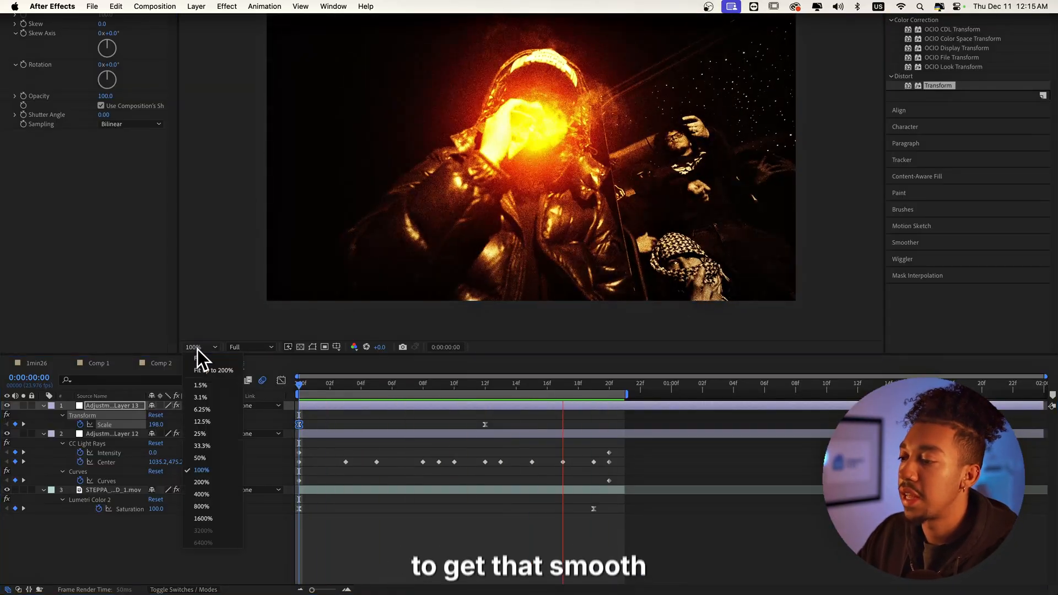